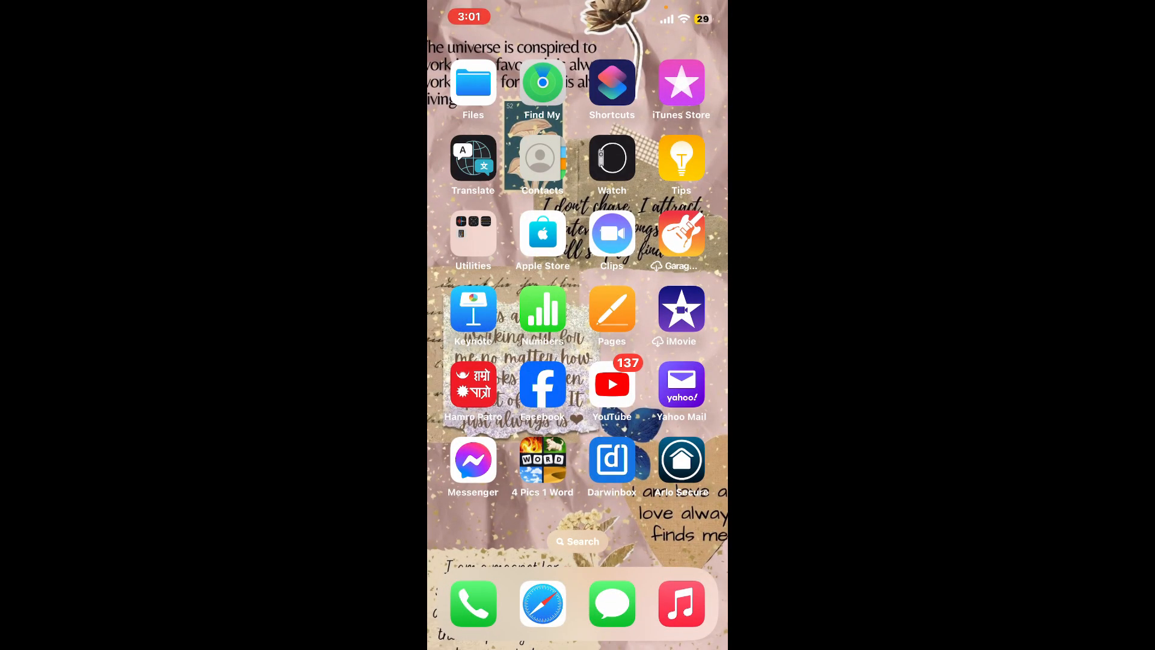
Step: Search the App Store for "arlo" to list Arlo Secure: Home Security
{"action": "left_click", "coordinate": [680, 459]}
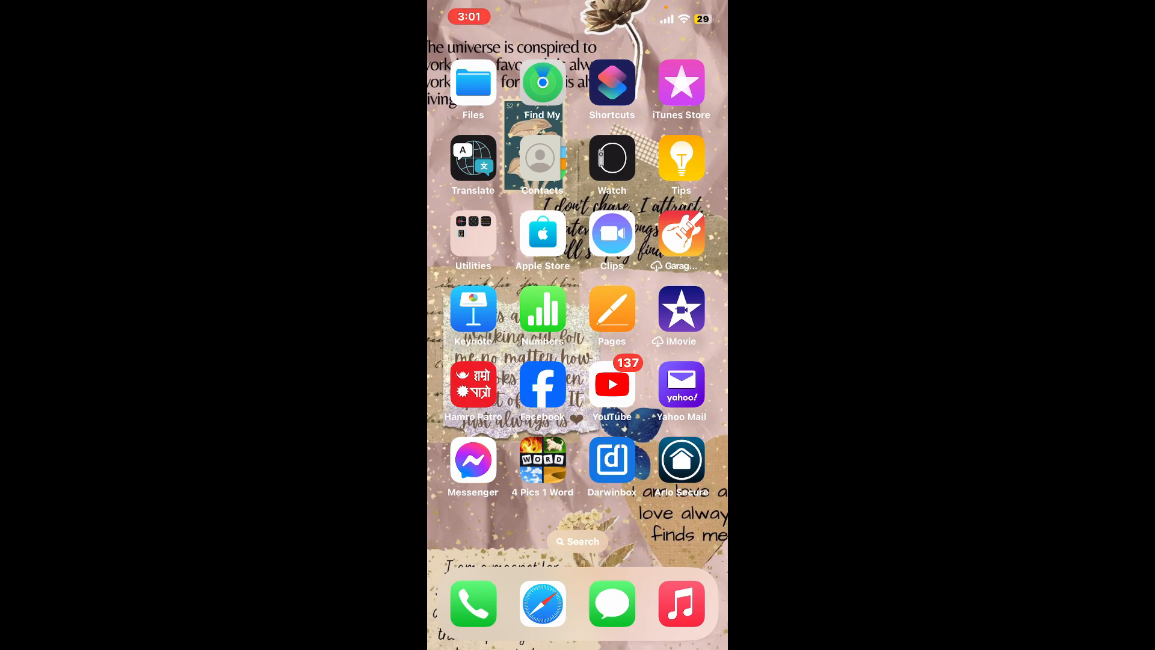
{"action": "left_click", "coordinate": [680, 460]}
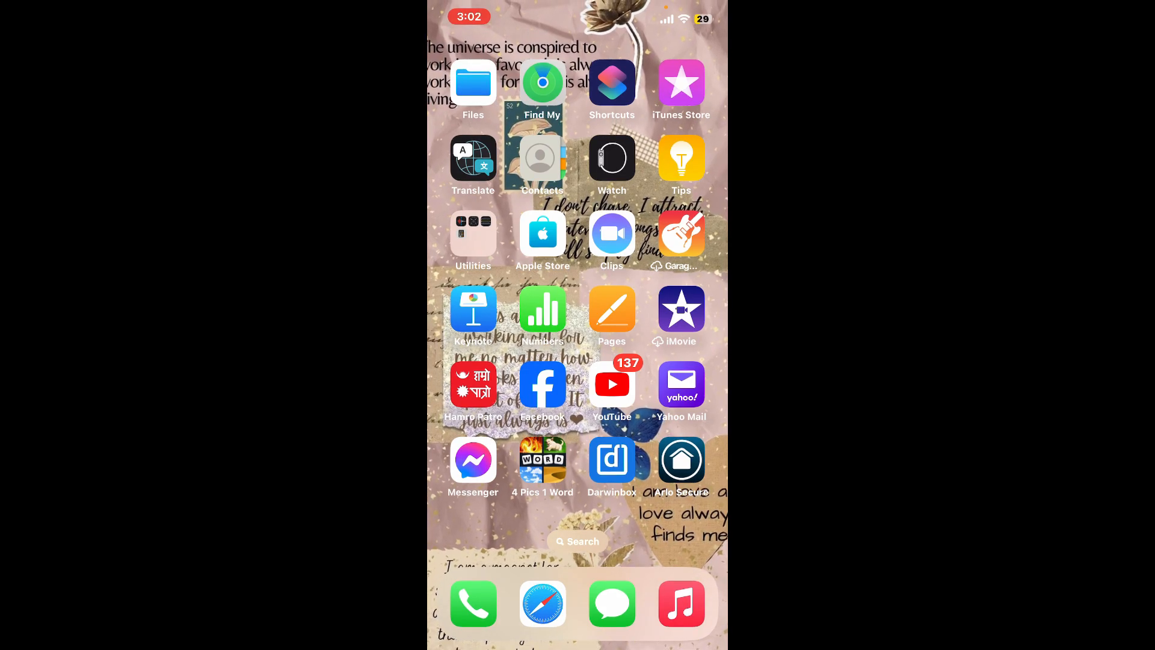
{"action": "scroll", "scroll_direction": "left", "scroll_amount": 3}
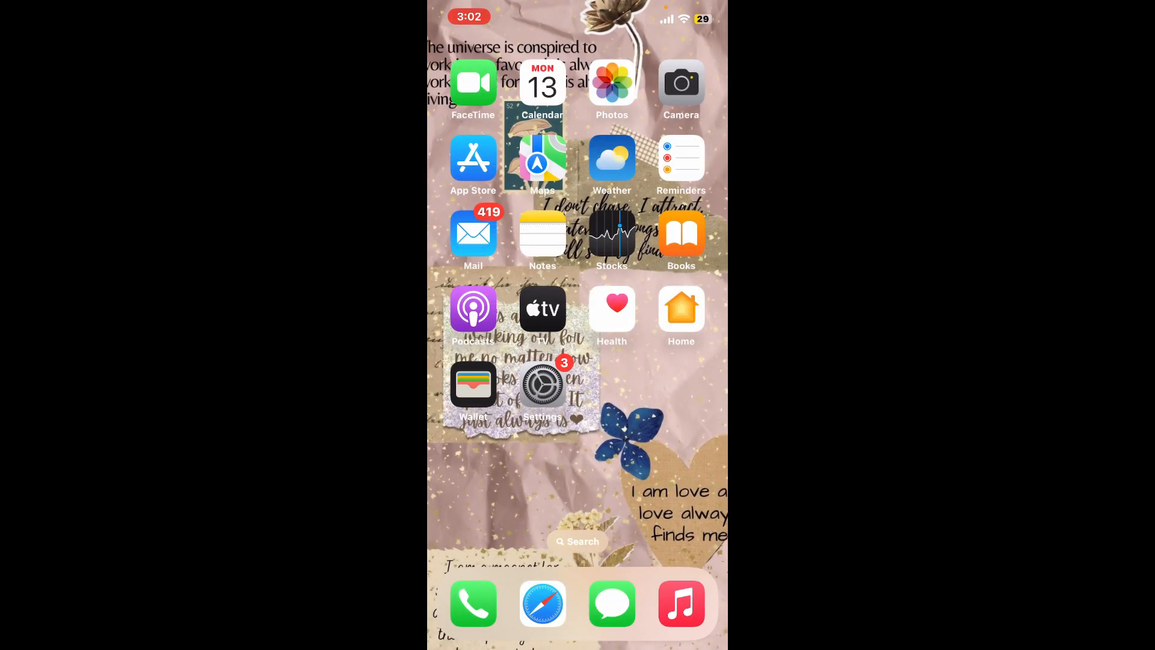
{"action": "left_click", "coordinate": [473, 158]}
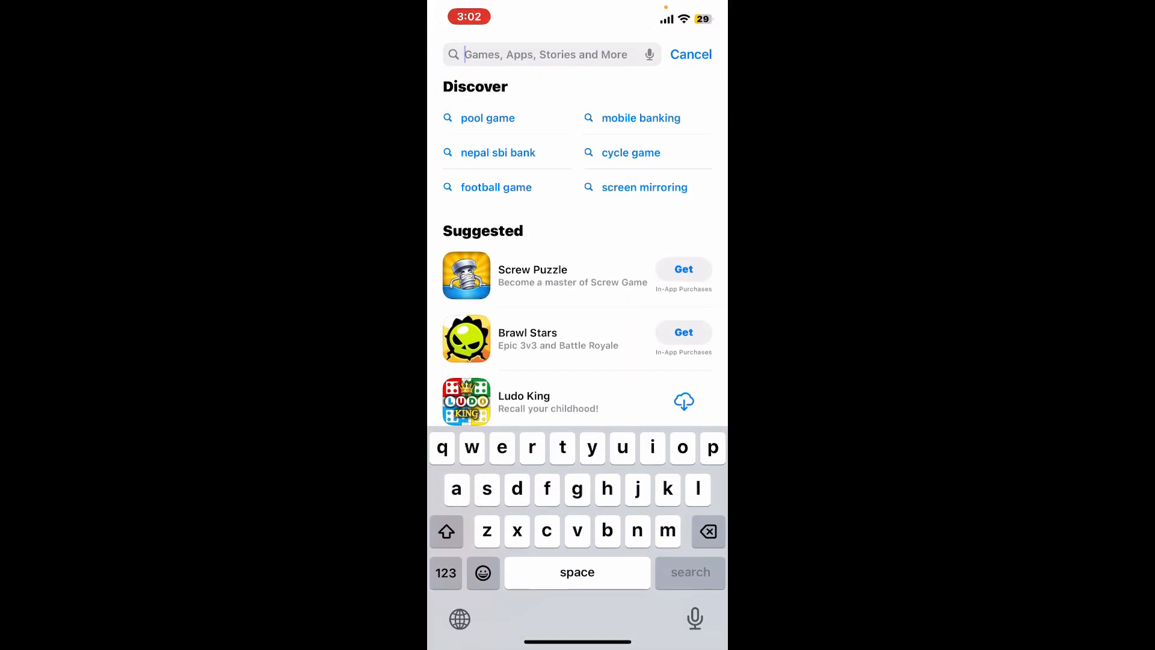
{"action": "type", "text": "arlo"}
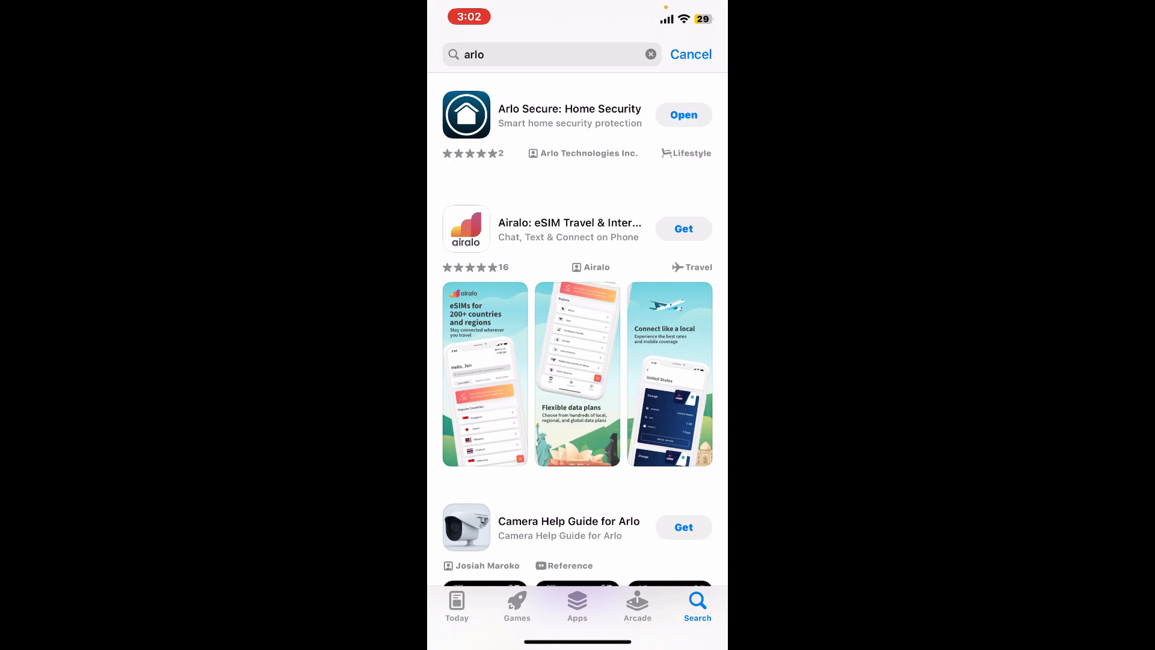
Step: View the Arlo Secure: Home Security product page with version 4.13 details
{"action": "left_click", "coordinate": [568, 109]}
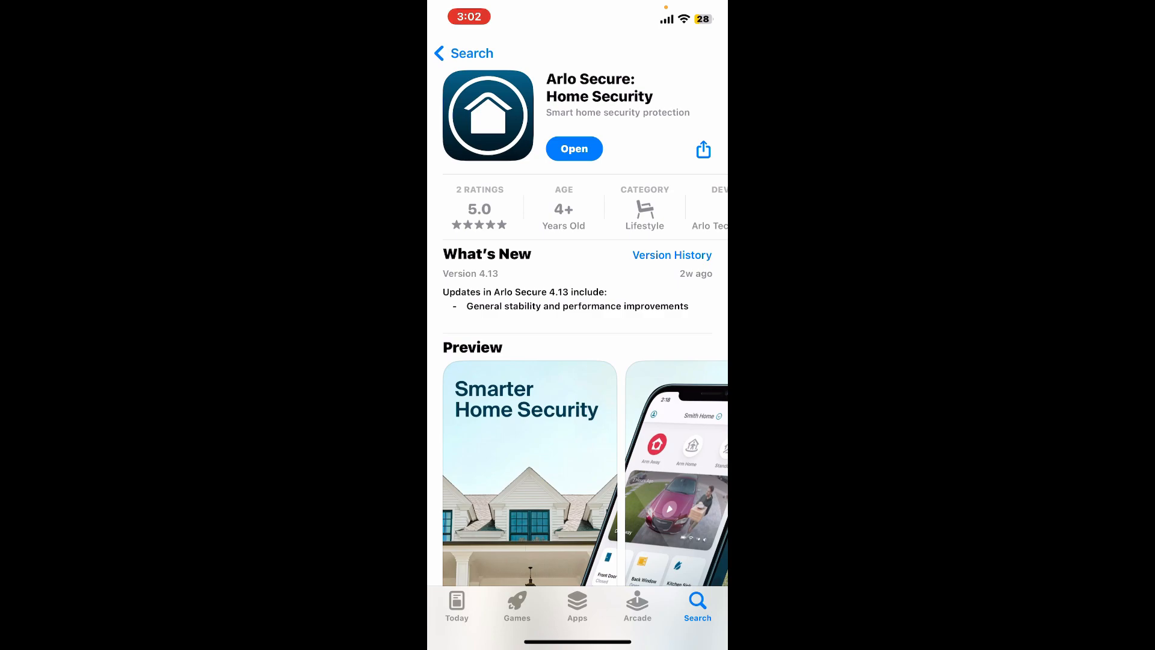
Step: Launch Arlo Secure from its store page and go to the Log In screen
{"action": "left_click", "coordinate": [574, 148]}
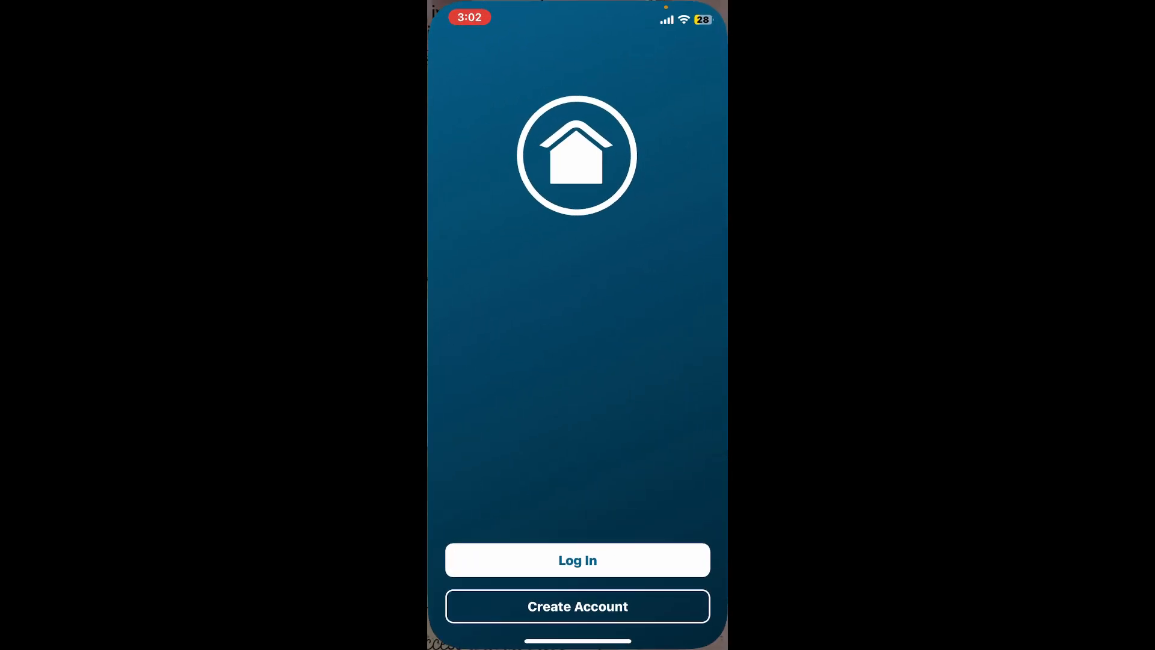
{"action": "left_click", "coordinate": [576, 560]}
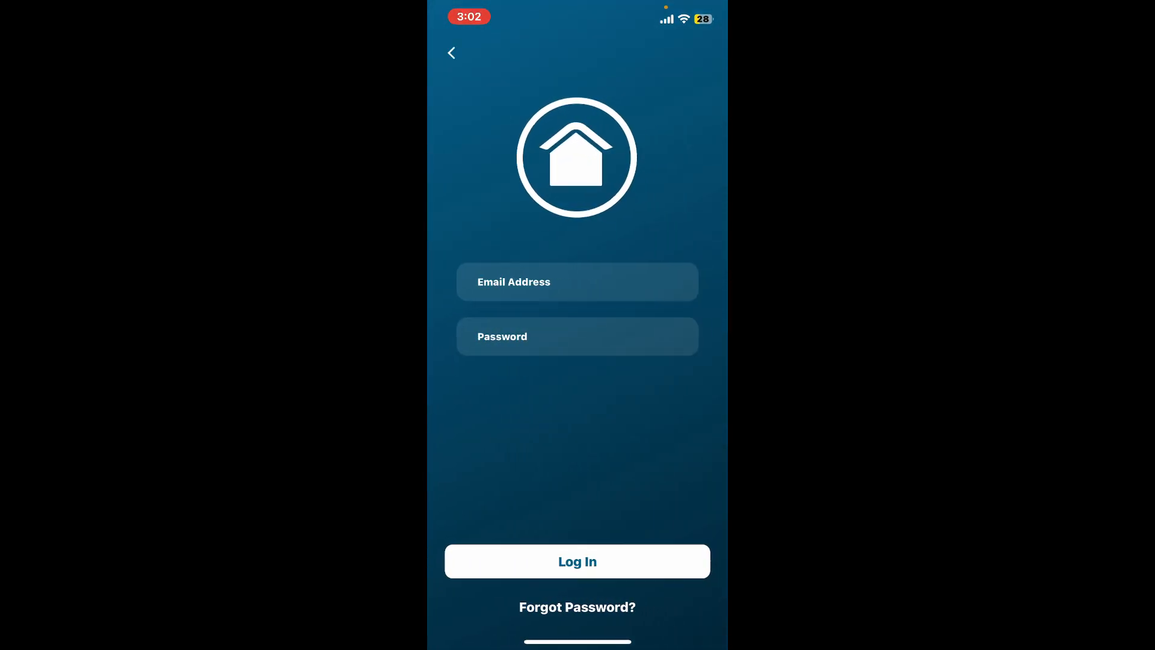